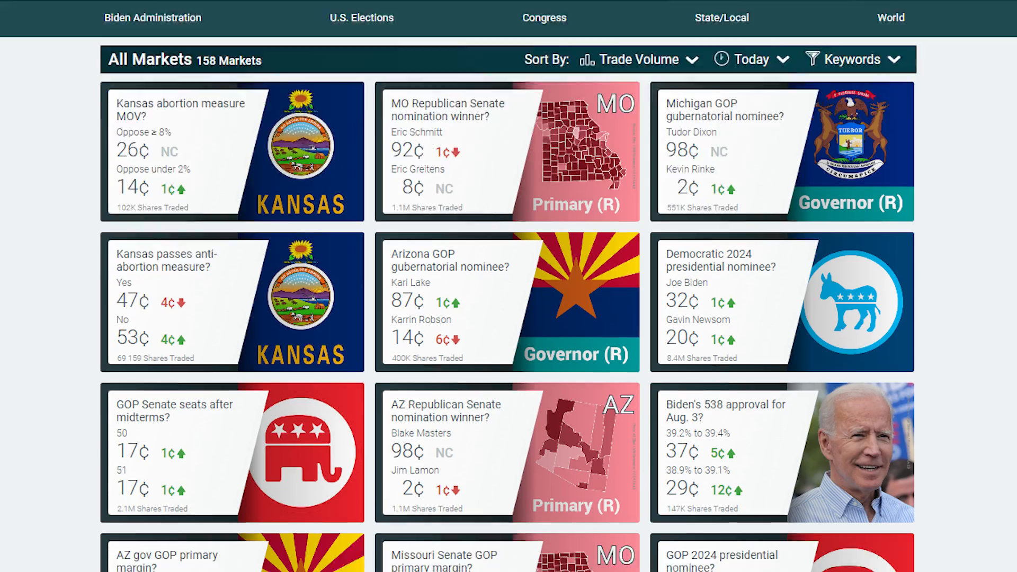
Step: Scroll the All Markets grid and the Democratic 2024 nominee market's contract list
scroll("down", 3)
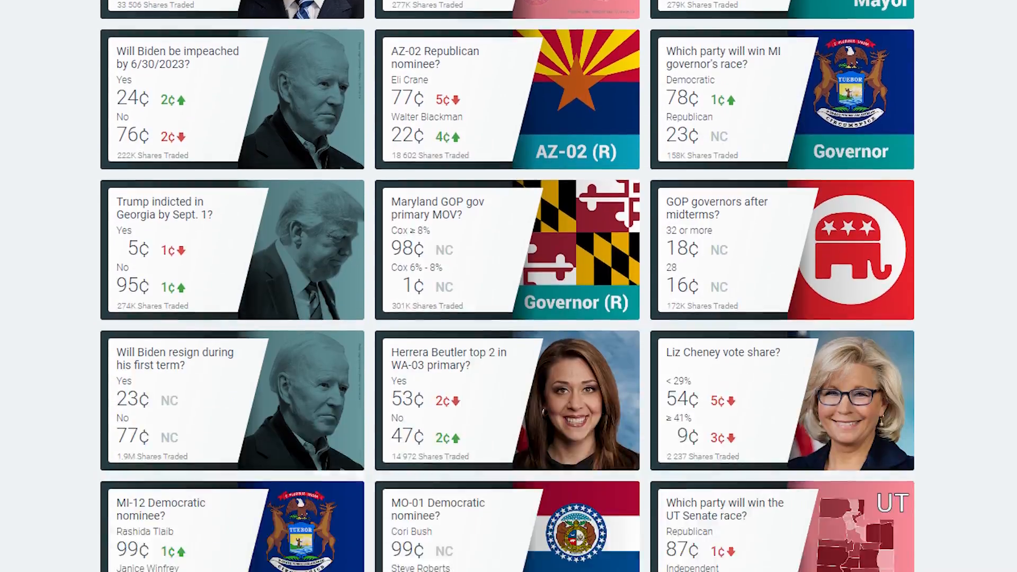
scroll("down", 3)
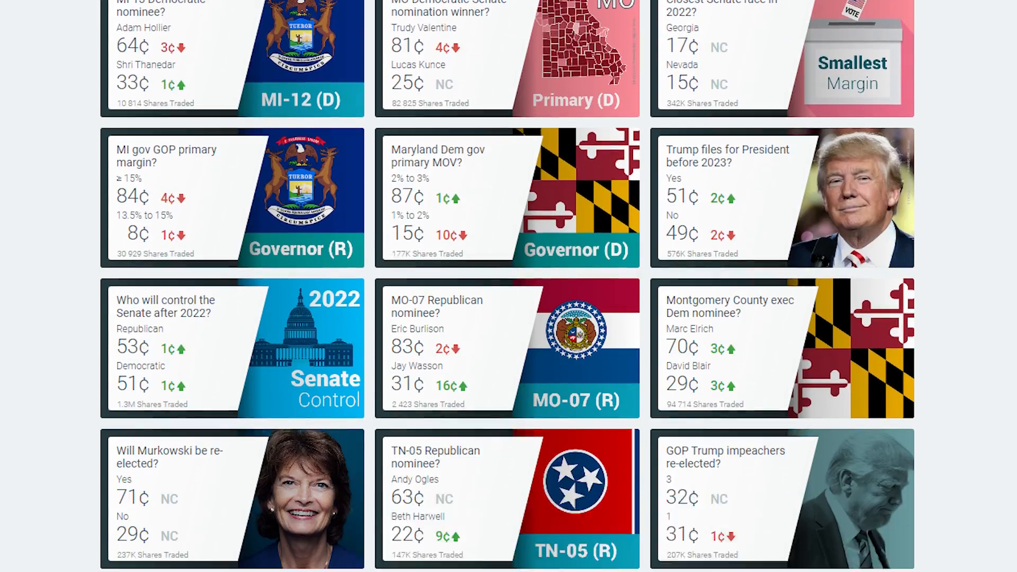
scroll("down", 3)
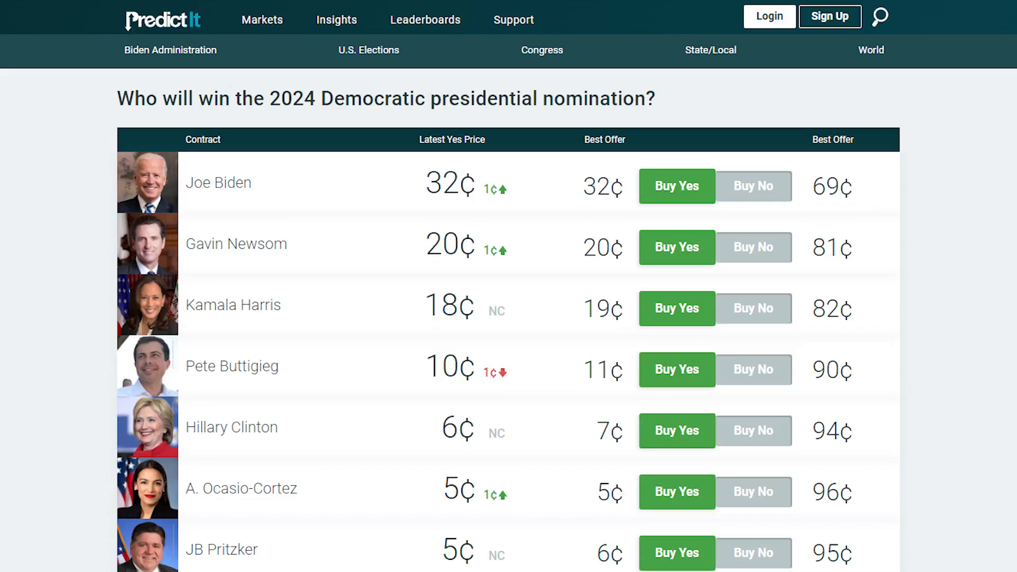
scroll("down", 3)
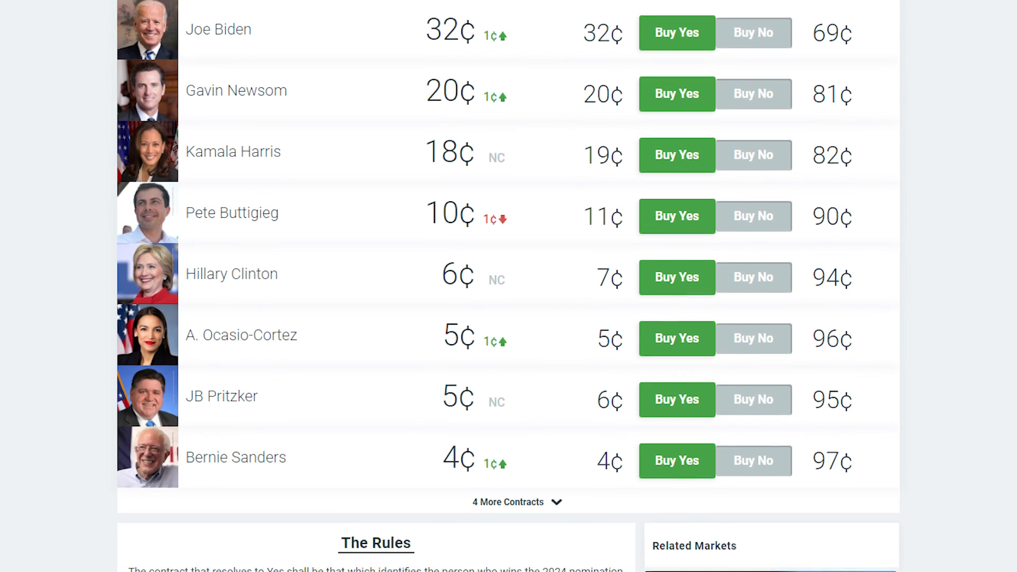
scroll("down", 3)
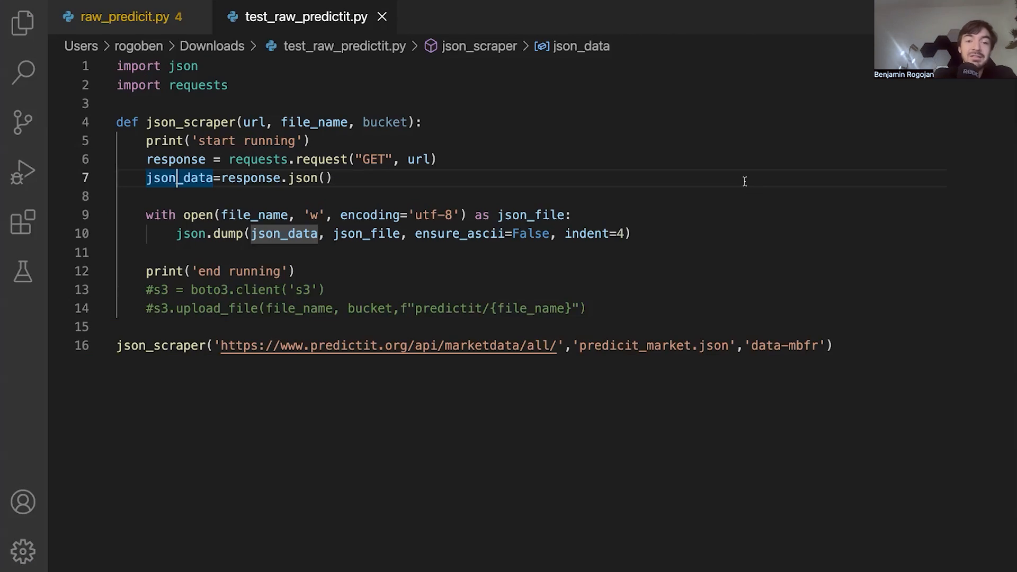
mouse_move(570, 154)
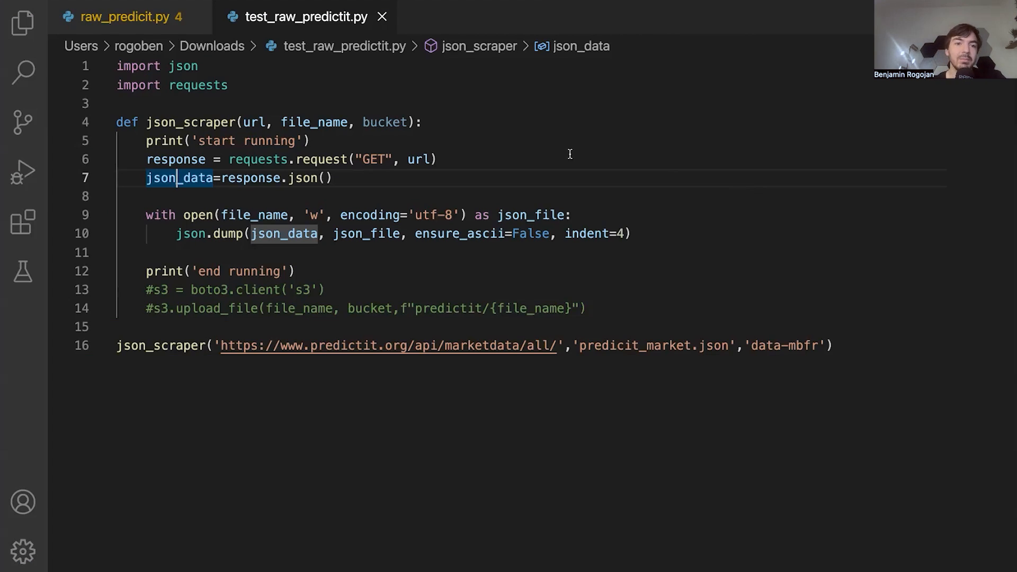
mouse_move(272, 273)
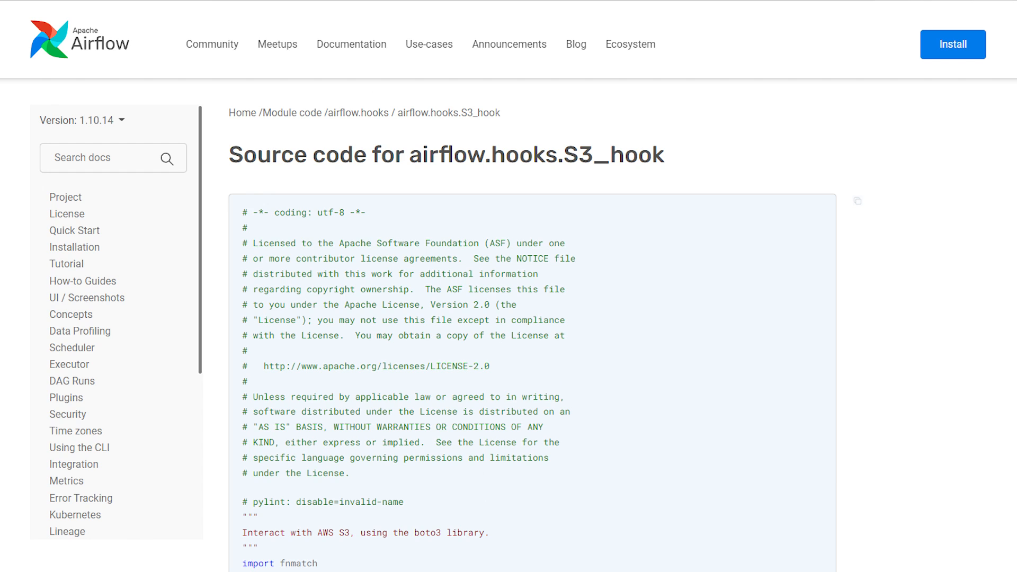
Step: Scroll through the S3_hook source and the Amazon S3 operator examples
scroll("down", 3)
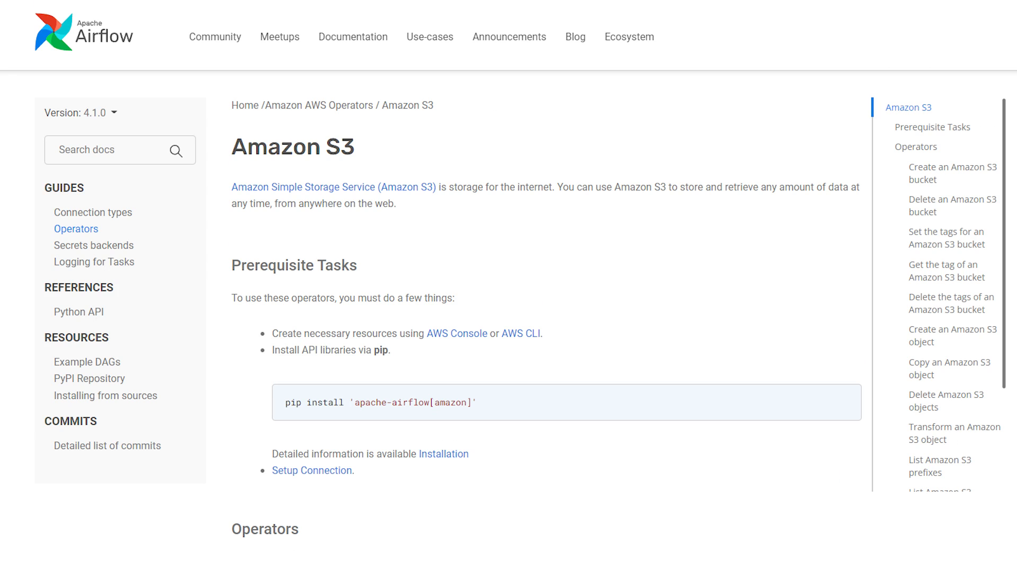
scroll("down", 3)
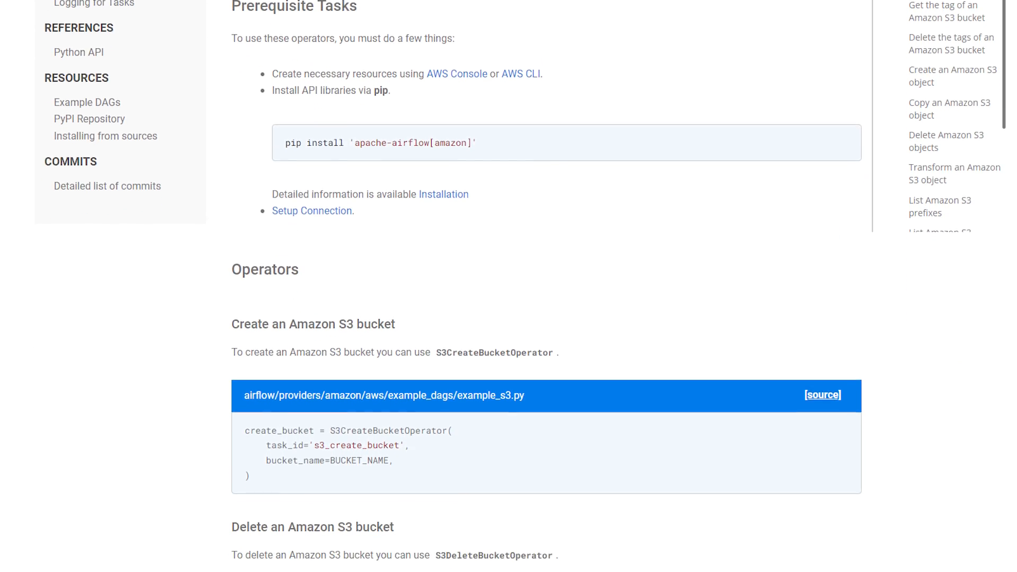
scroll("down", 3)
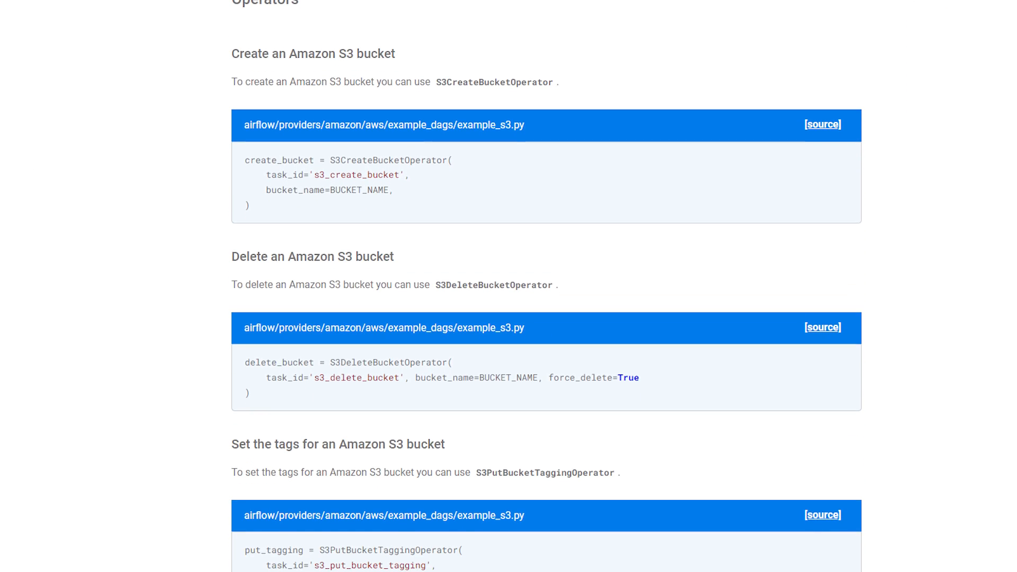
scroll("down", 3)
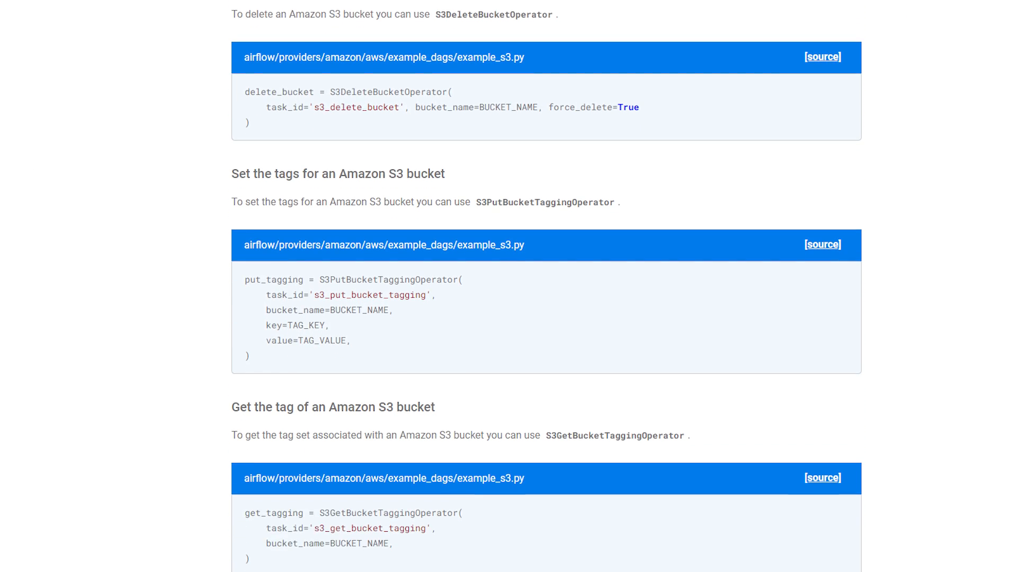
scroll("down", 3)
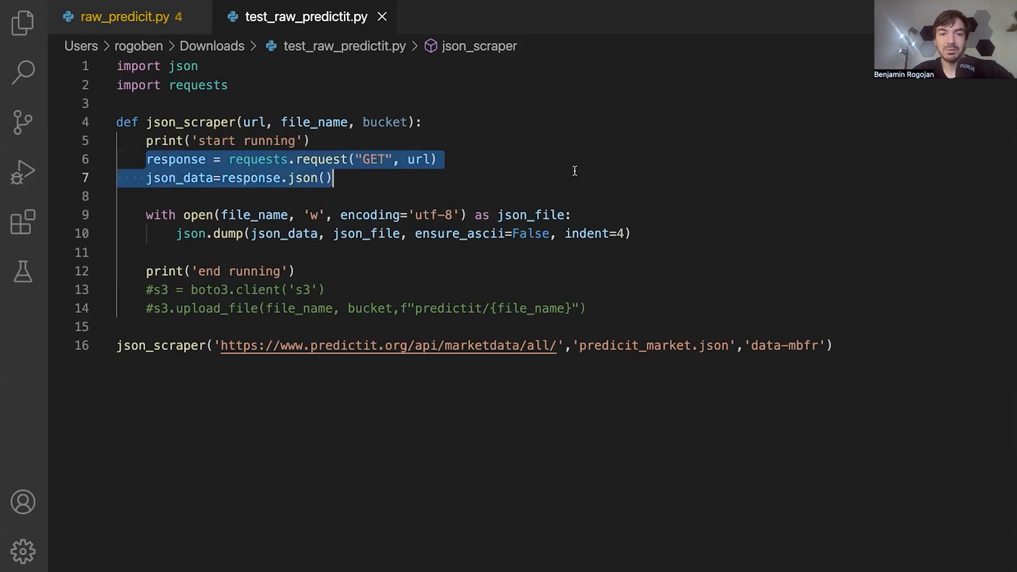
double_click(257, 159)
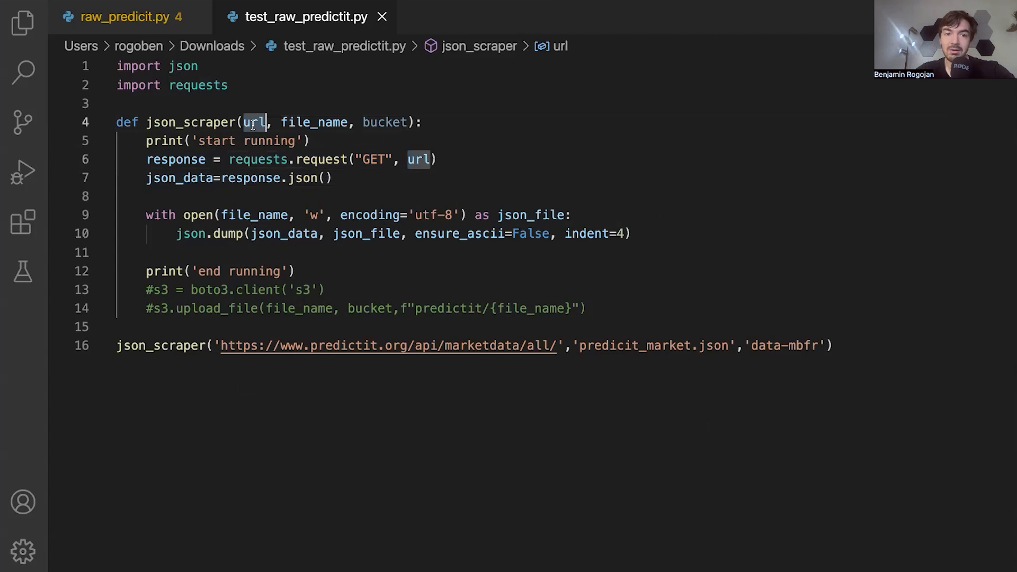
double_click(388, 345)
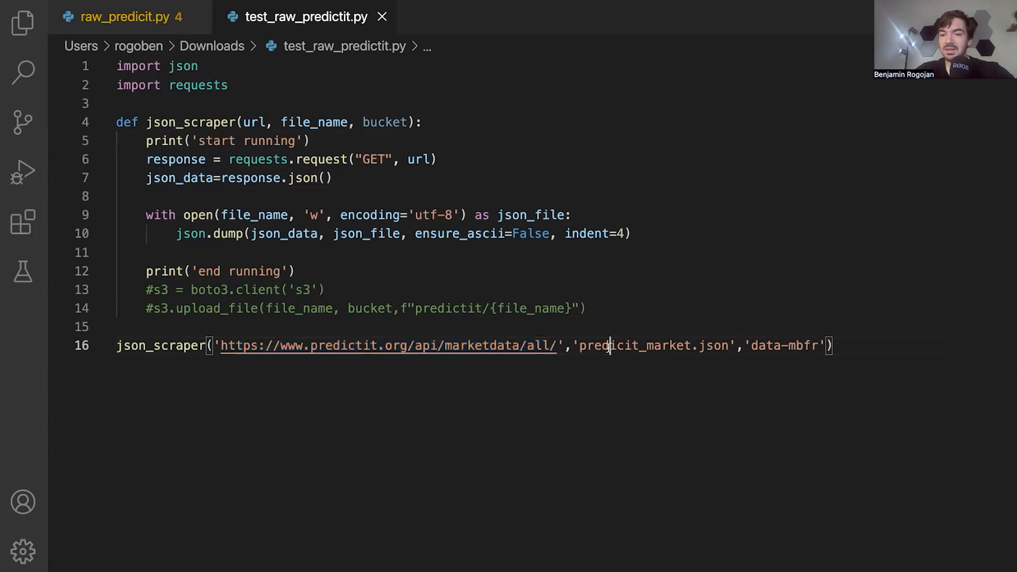
double_click(633, 346)
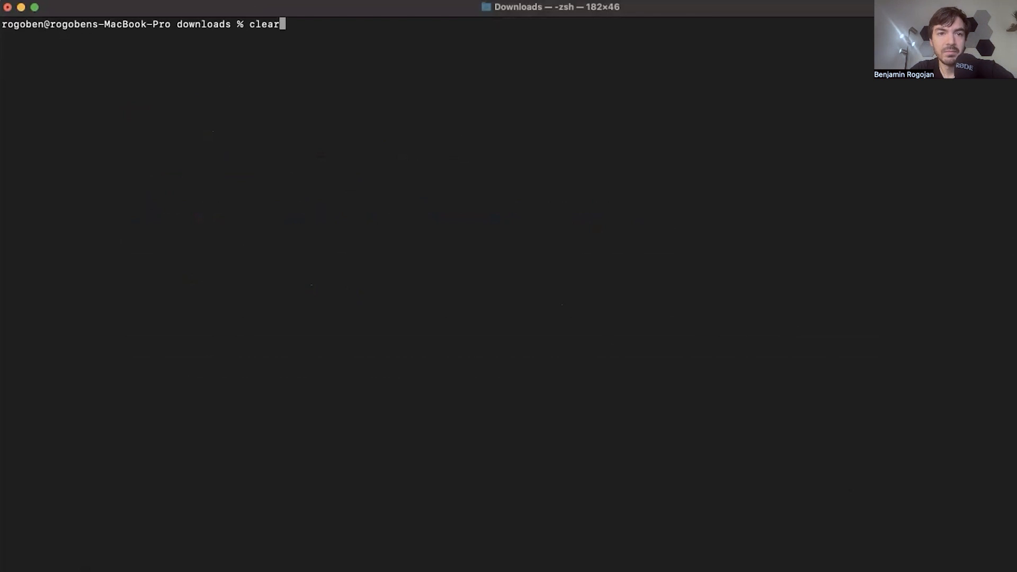
Step: Run python3 test_raw_predictit.py from the Downloads folder in Terminal
type("python3 test_raw_predictit.py")
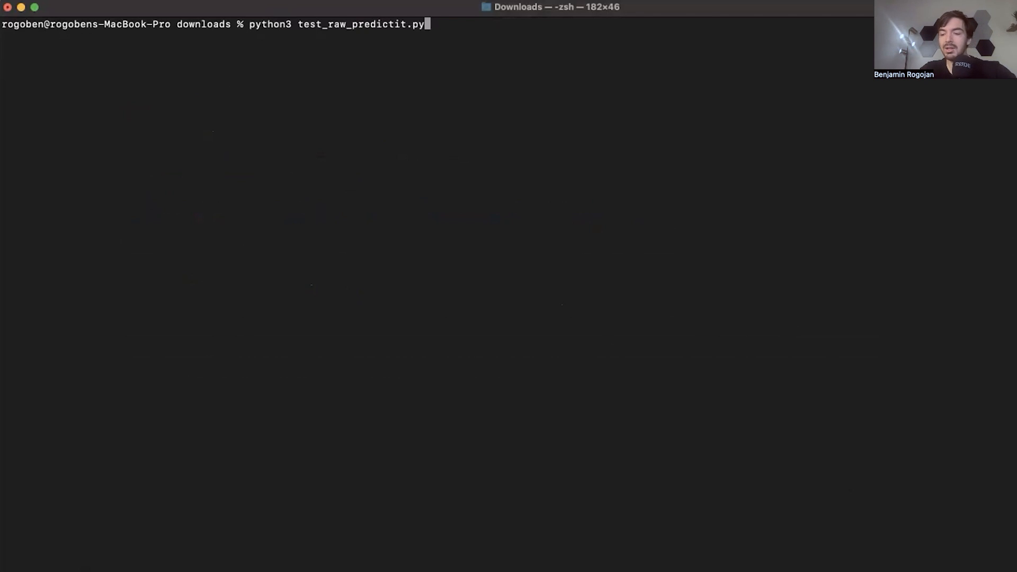
key("enter")
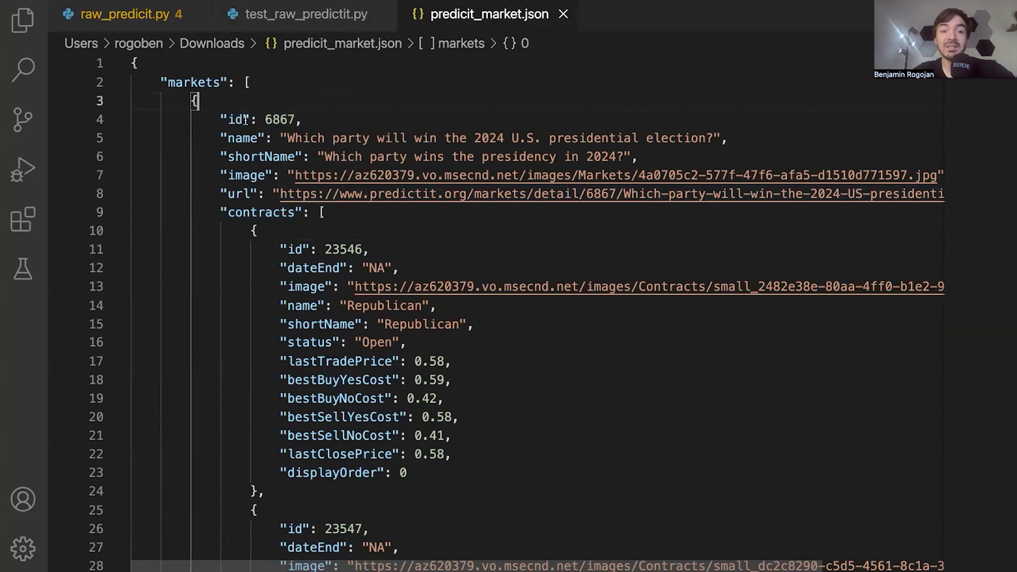
Step: Highlight the first market's name and contract fields in predicit_market.json, then return to the DAG script
double_click(235, 120)
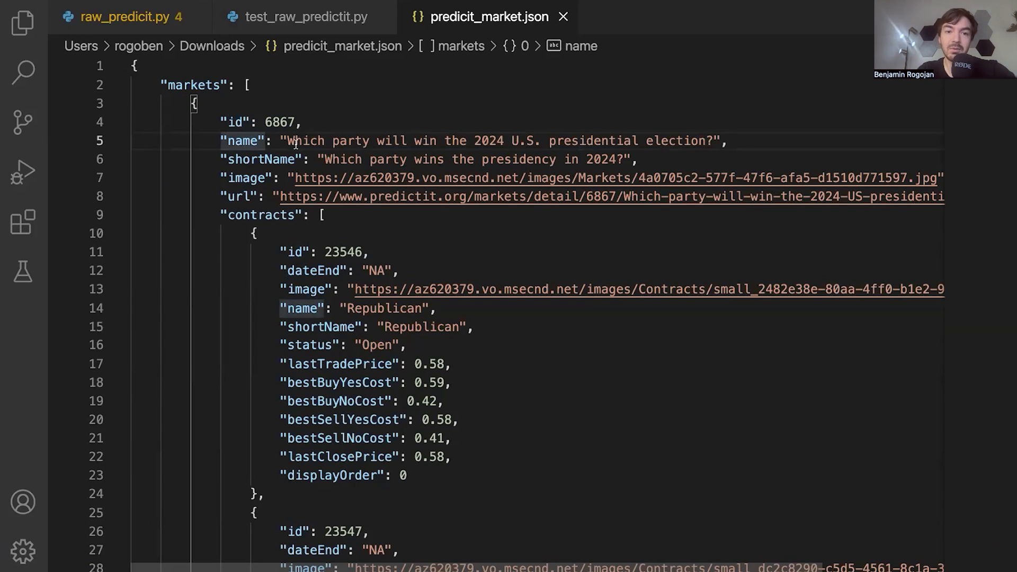
left_click_drag(288, 141, 706, 141)
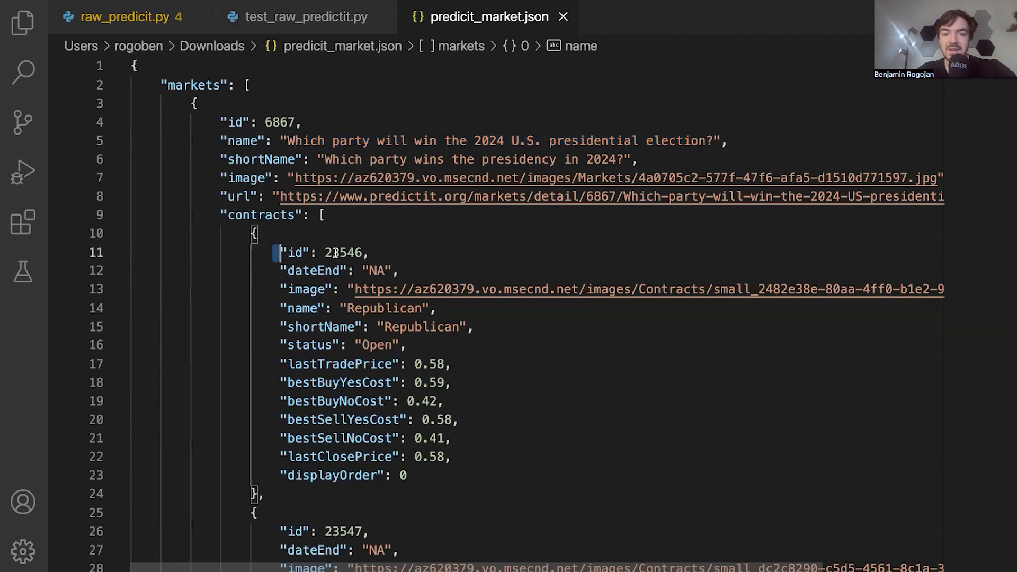
left_click_drag(279, 252, 406, 476)
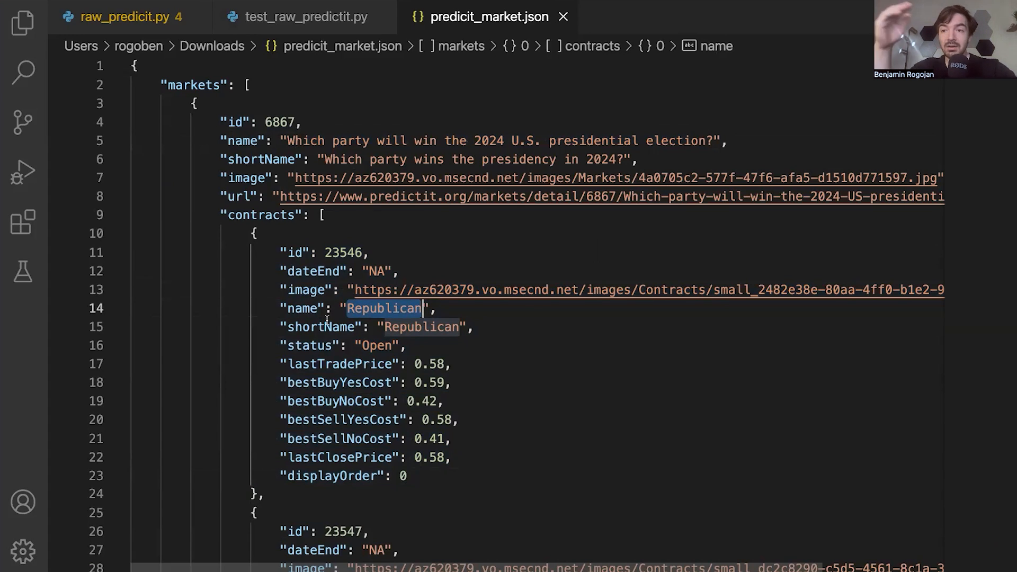
left_click(126, 14)
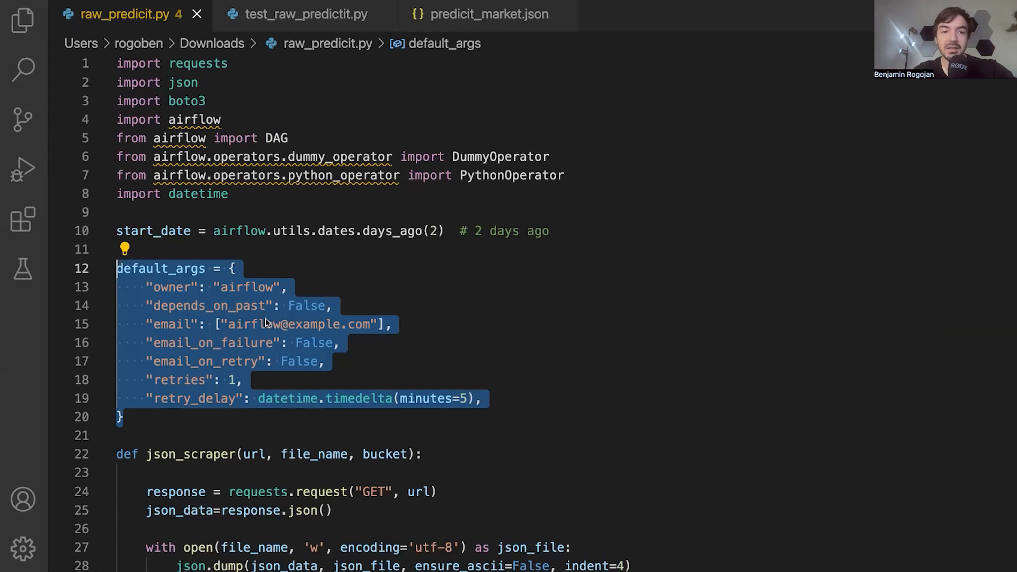
double_click(171, 324)
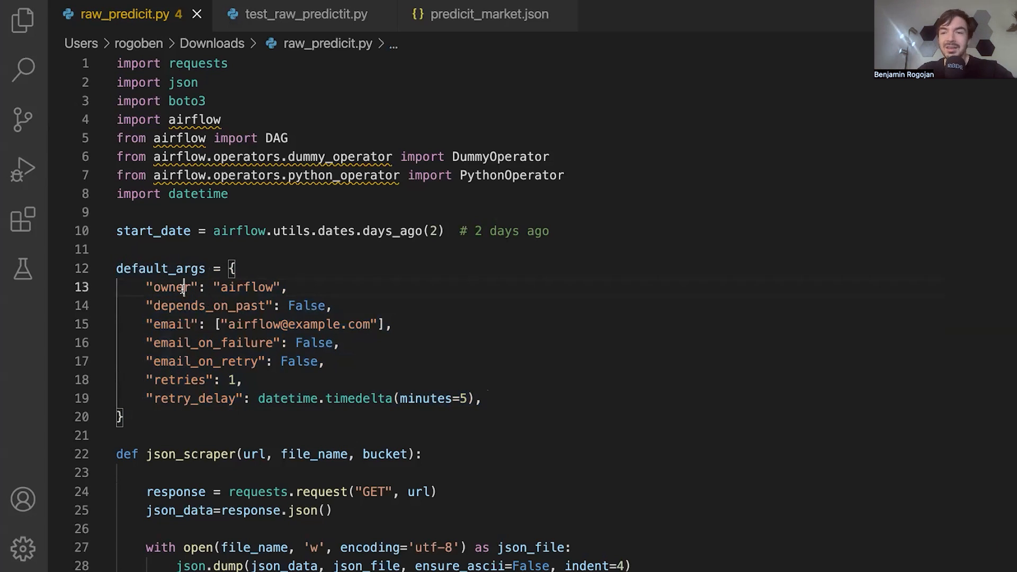
double_click(177, 287)
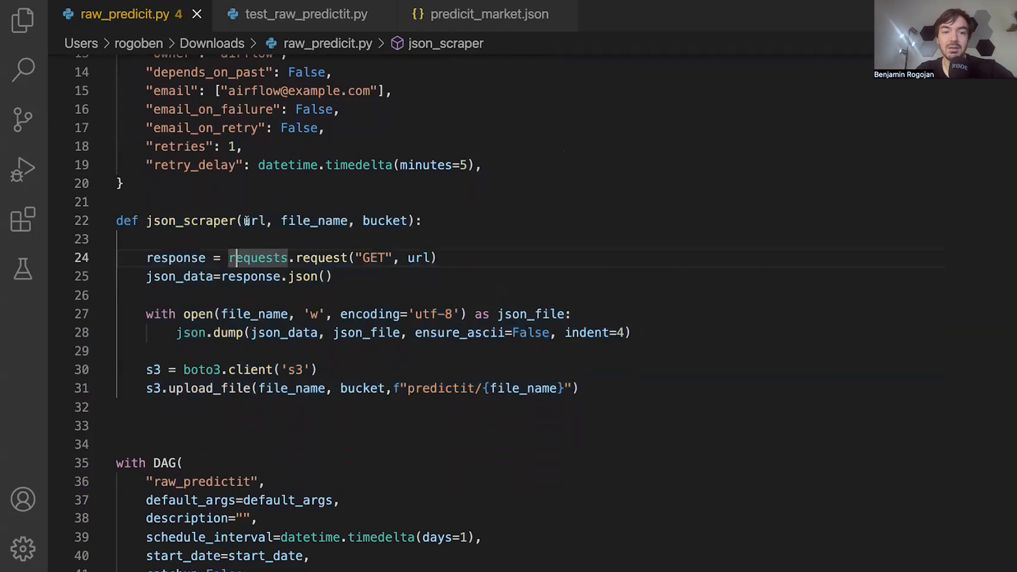
scroll("down", 3)
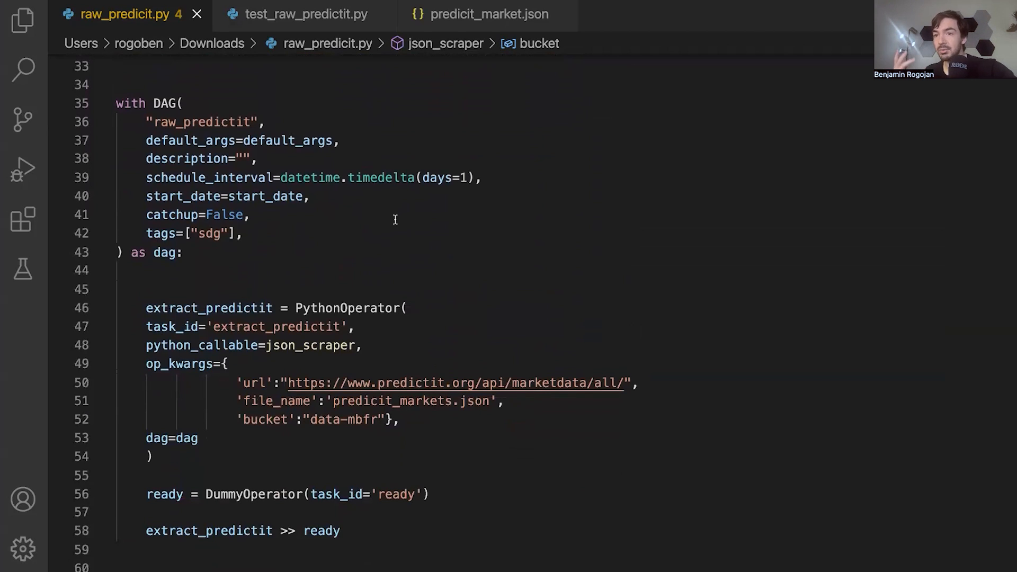
left_click_drag(114, 103, 183, 252)
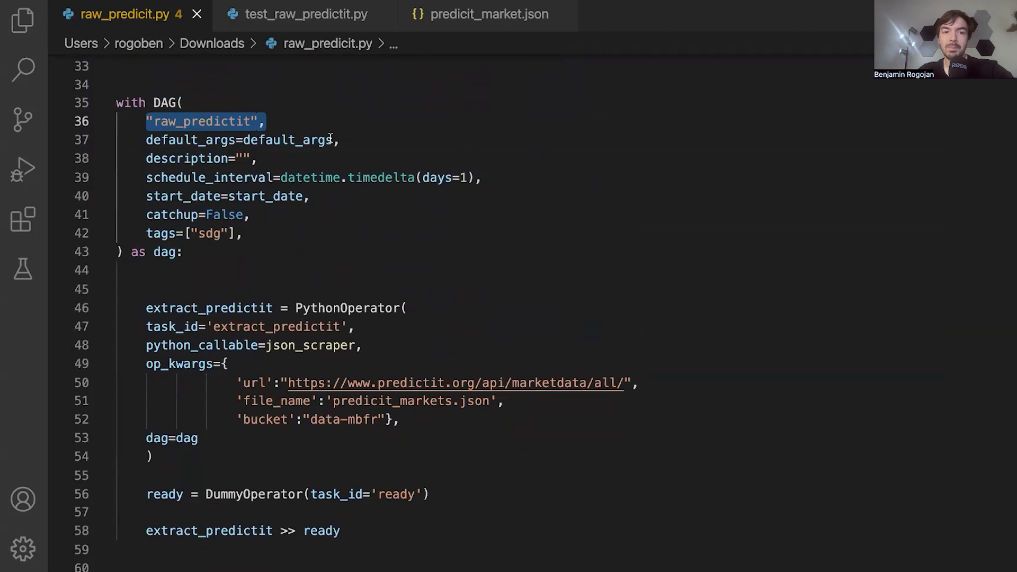
double_click(288, 140)
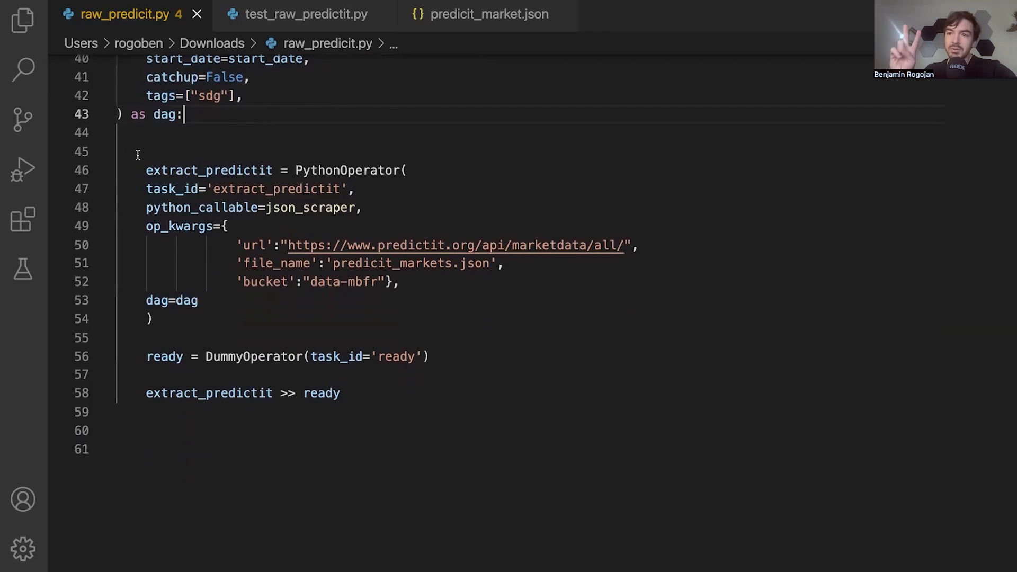
left_click_drag(146, 170, 199, 300)
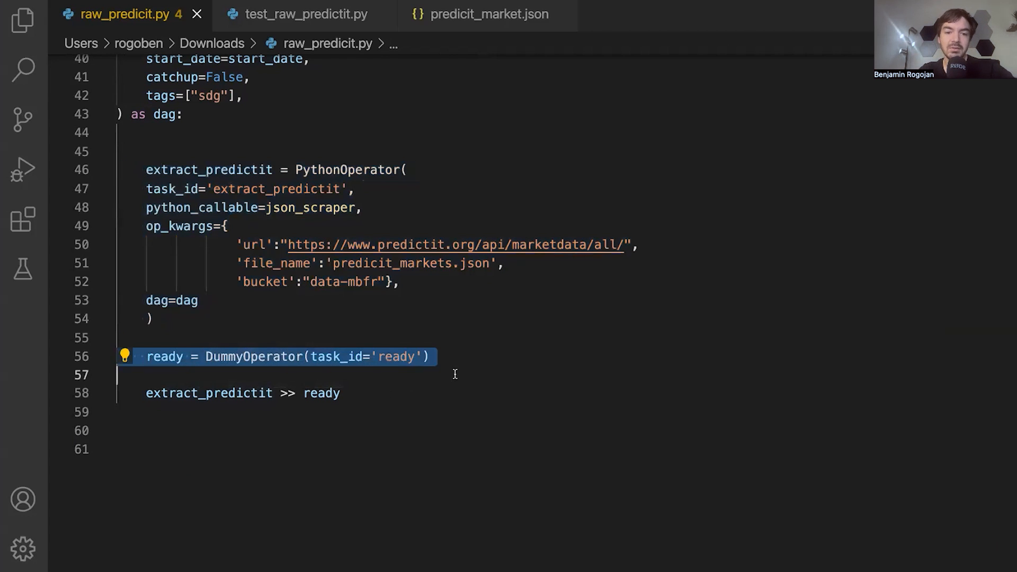
left_click(400, 356)
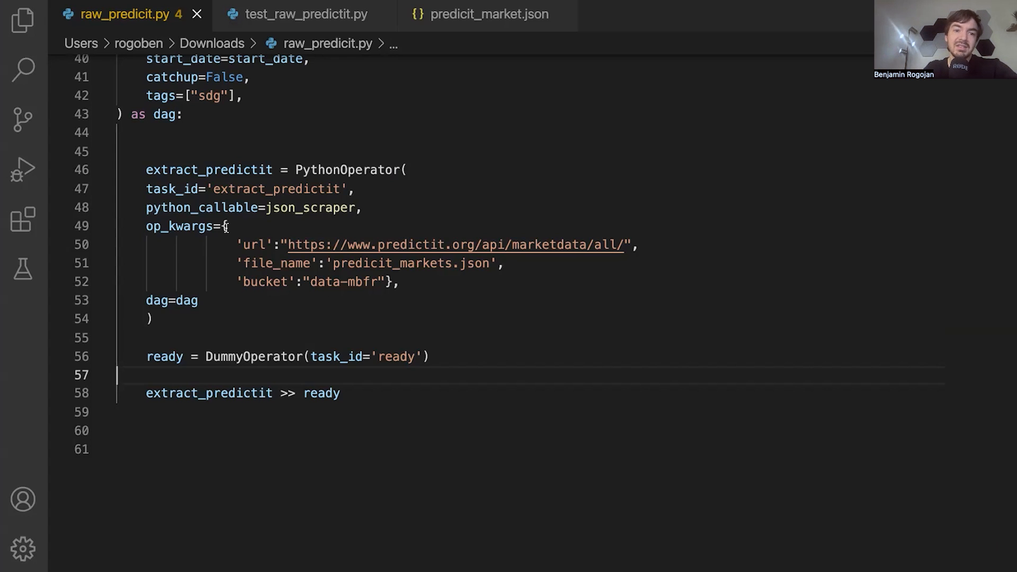
double_click(209, 170)
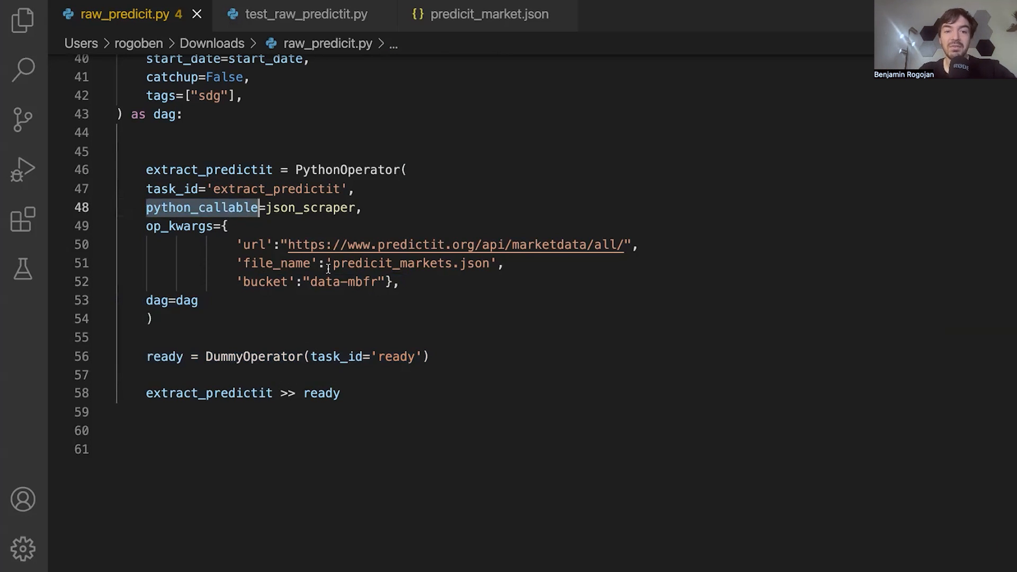
Step: Select the op_kwargs block and switch to test_raw_predictit.py
double_click(310, 207)
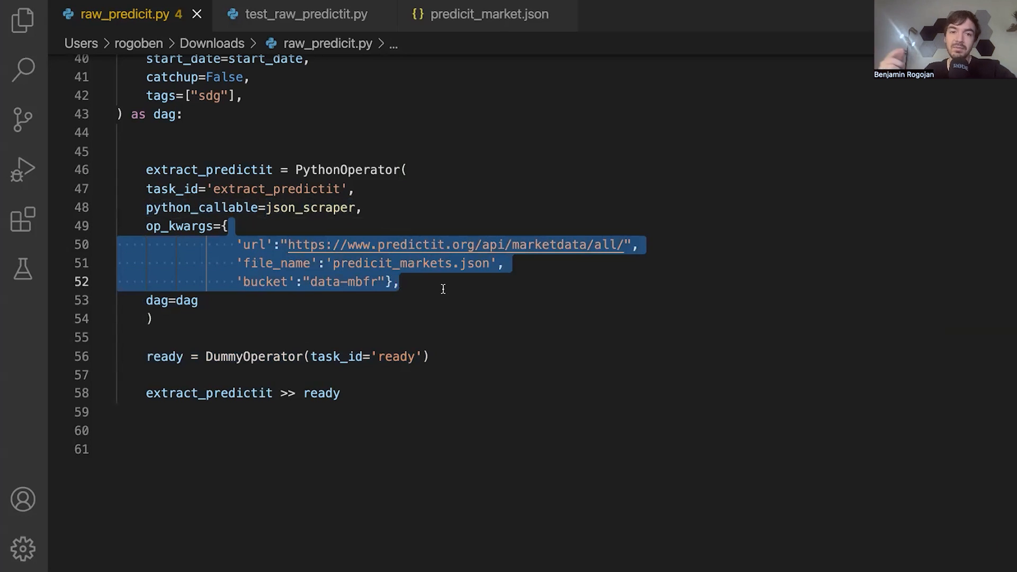
left_click(305, 13)
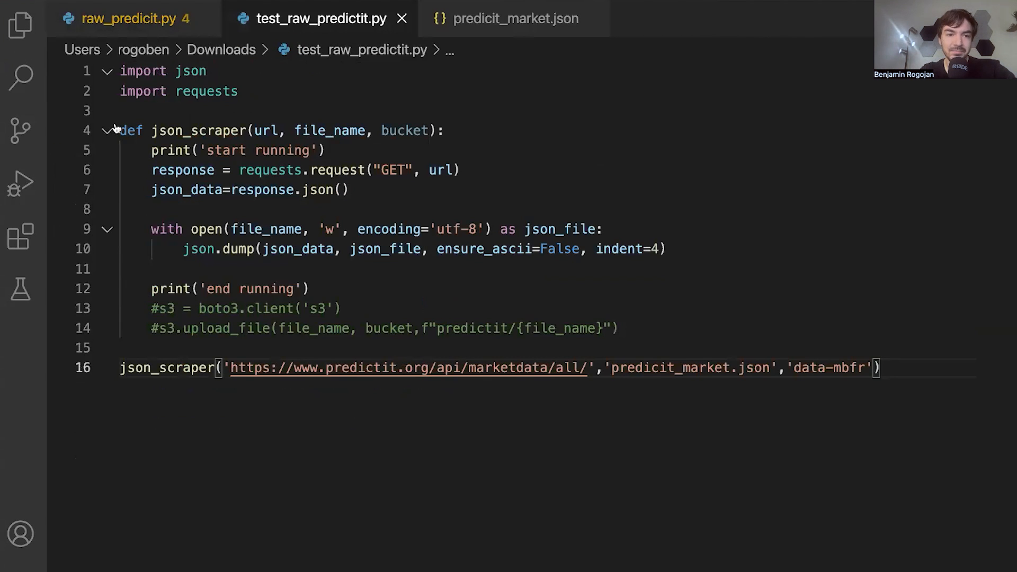
left_click(123, 18)
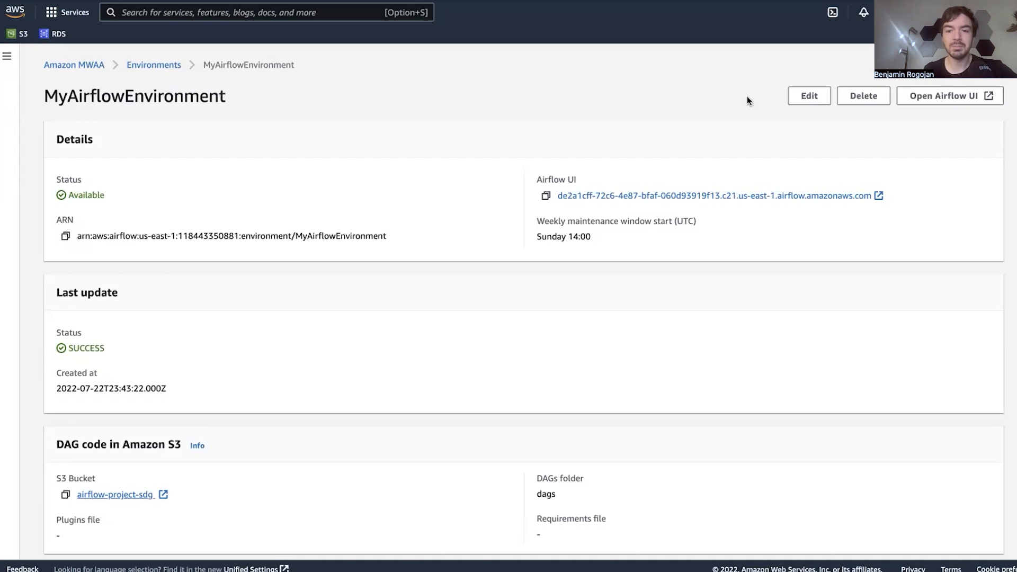
scroll("down", 3)
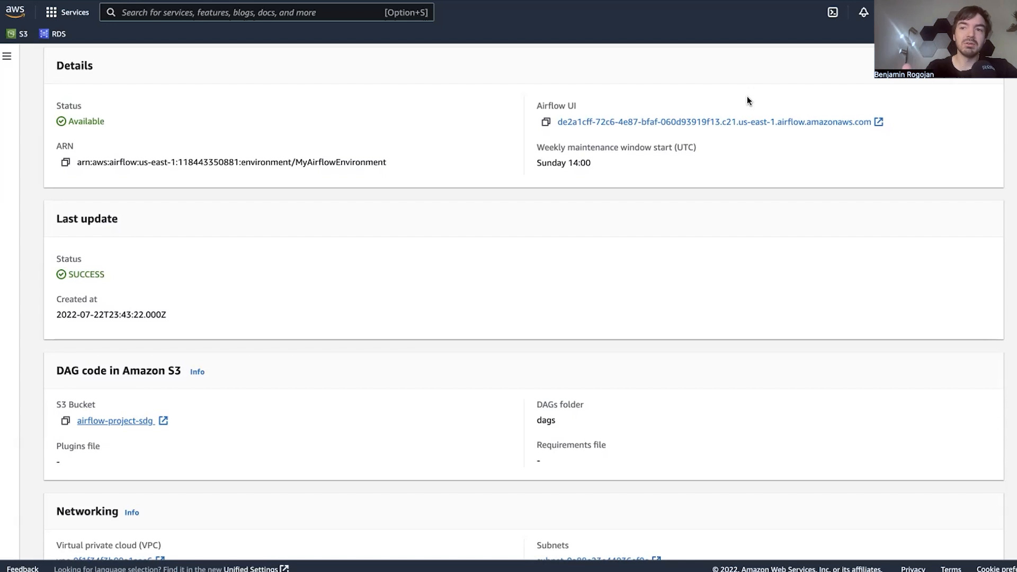
left_click(117, 421)
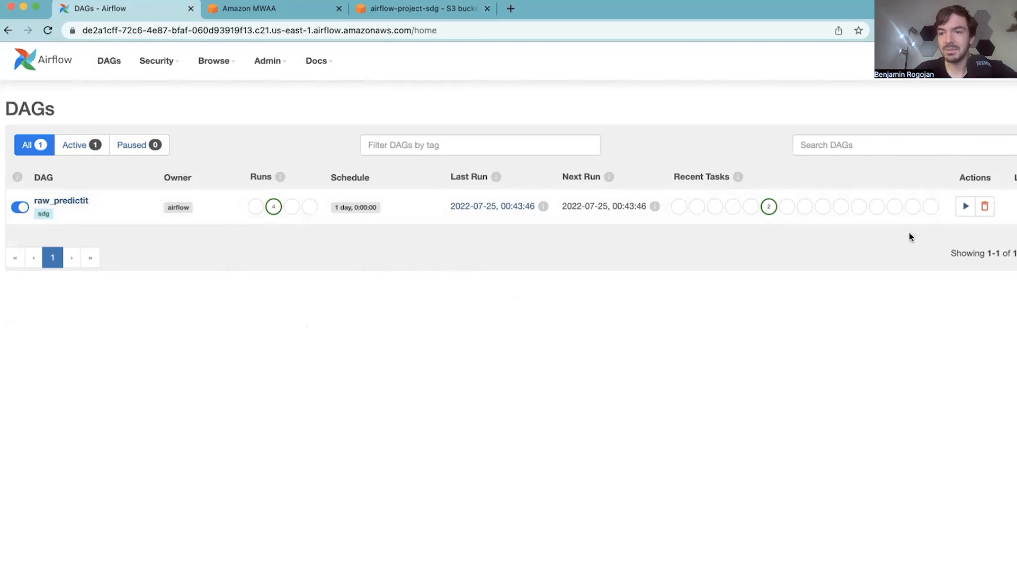
Step: Trigger a new run of the raw_predictit DAG and switch to the data-mbfr bucket
left_click(966, 207)
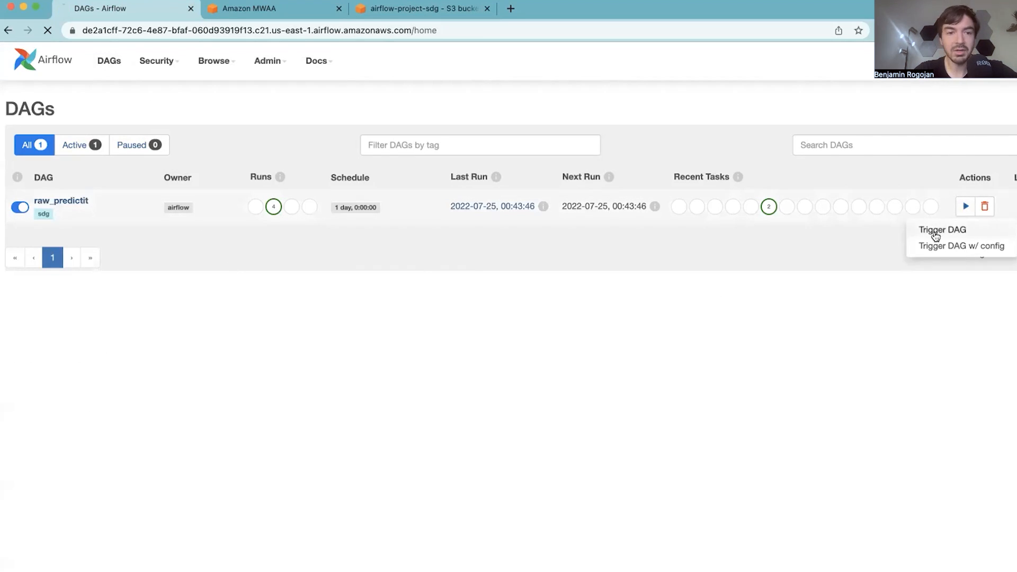
left_click(940, 230)
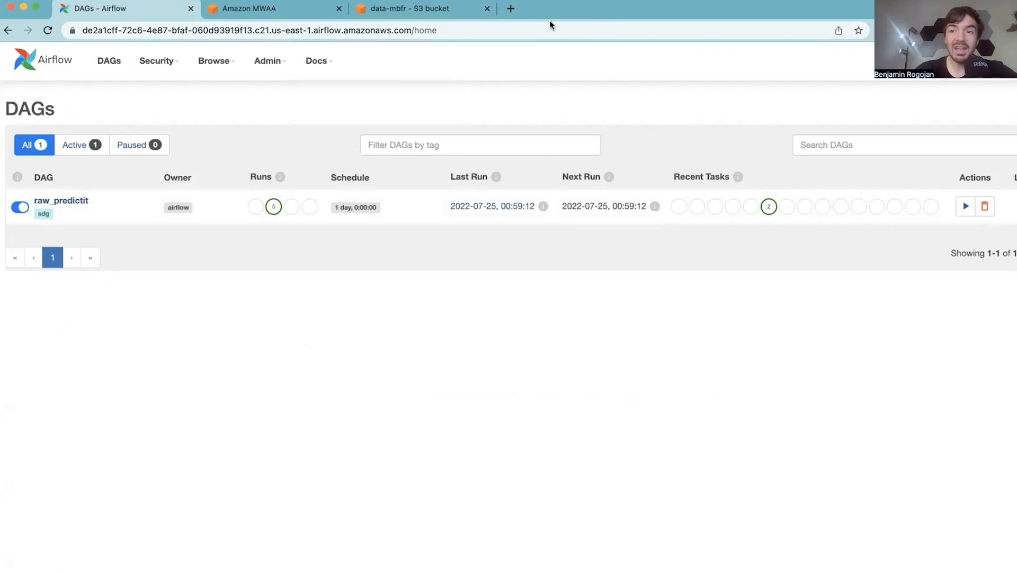
left_click(415, 8)
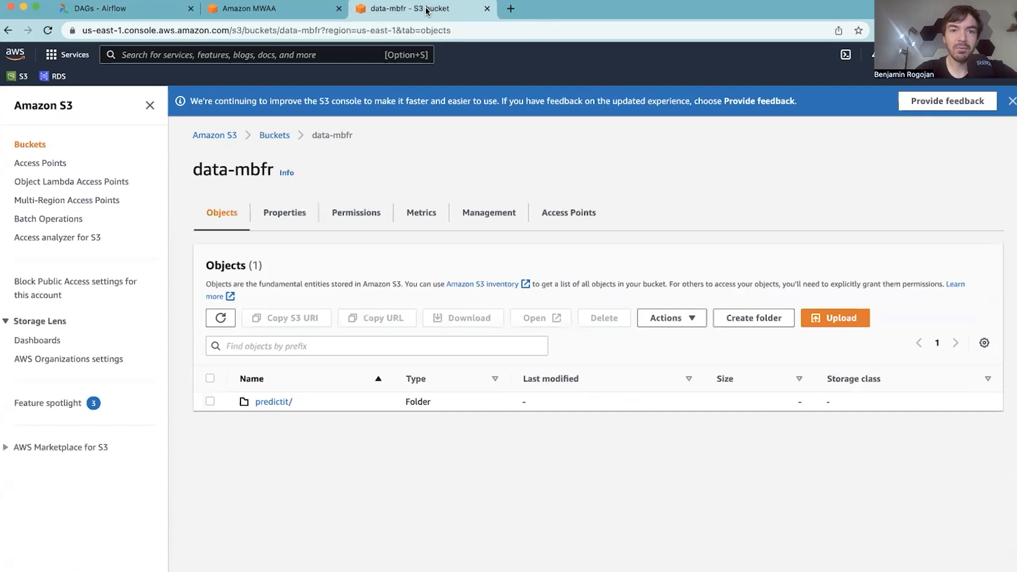
Step: Open the predictit/ folder in data-mbfr to see predicit_markets.json
left_click(273, 400)
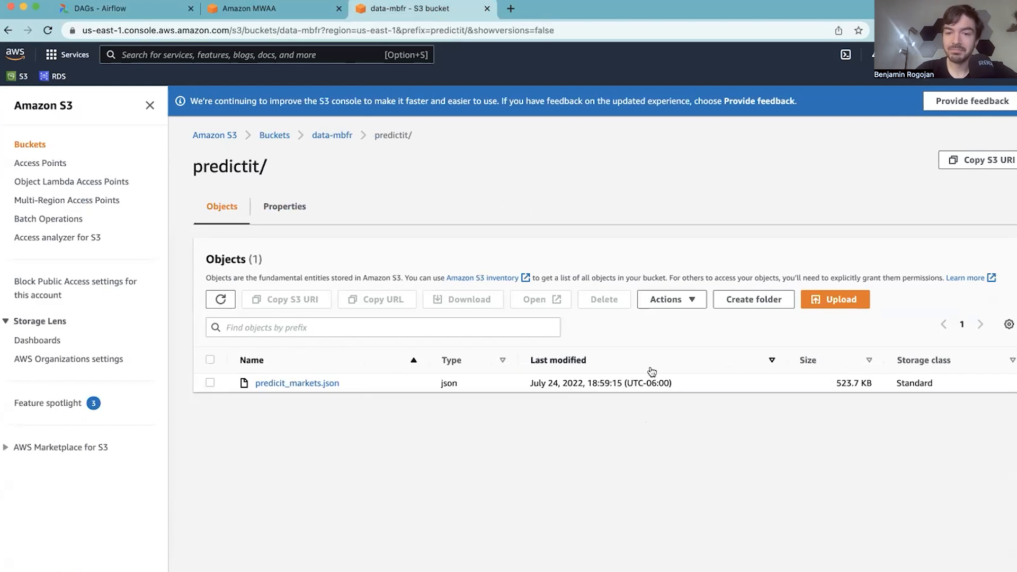
mouse_move(603, 433)
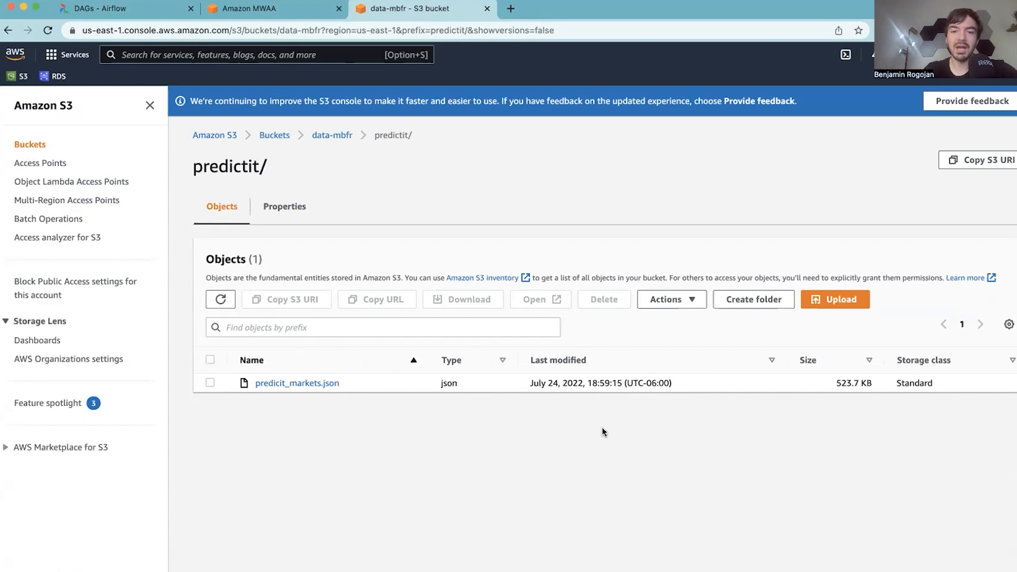
mouse_move(312, 380)
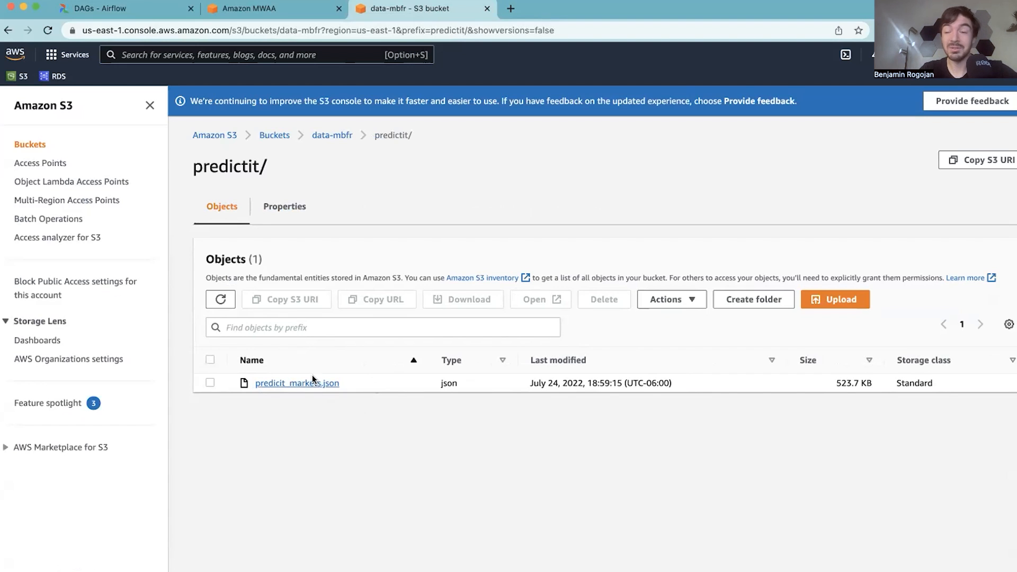
mouse_move(337, 395)
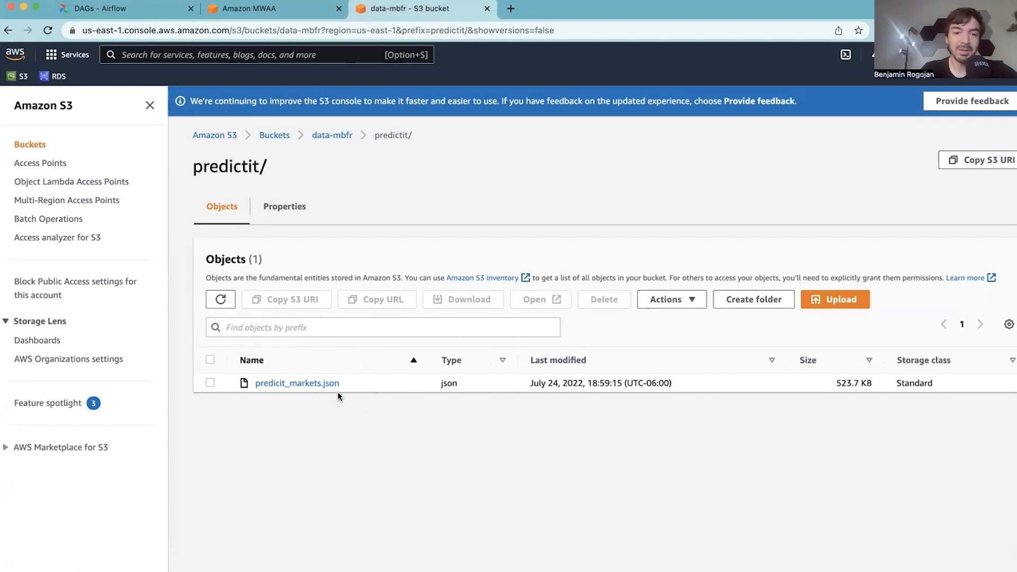